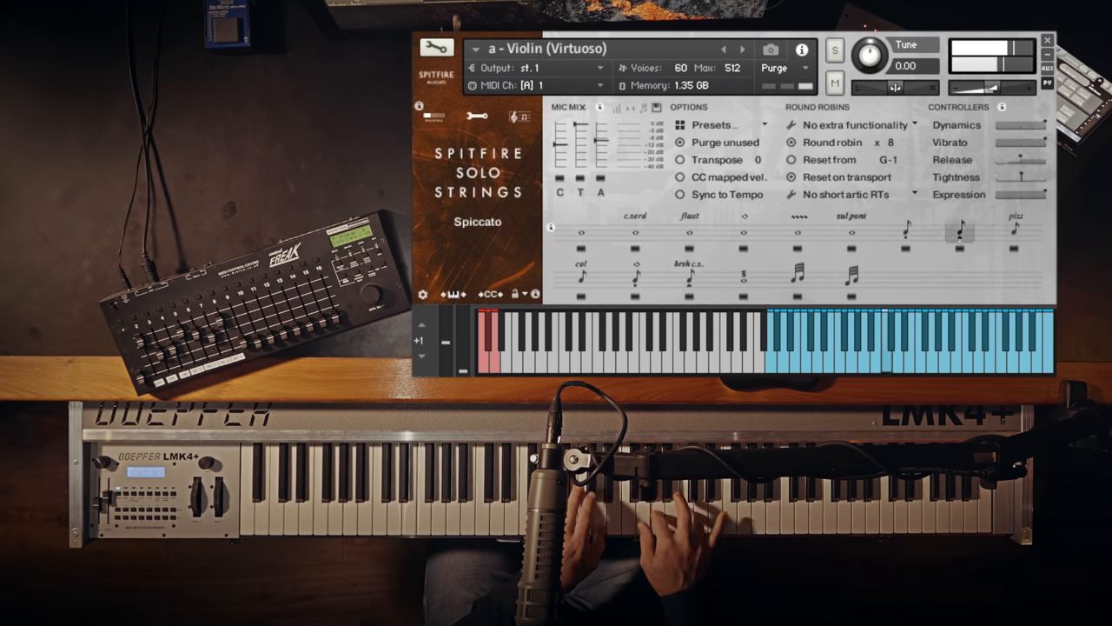
- Audition the Virtuoso violin on Spiccato, then switch it to Col Legno
left_click(906, 232)
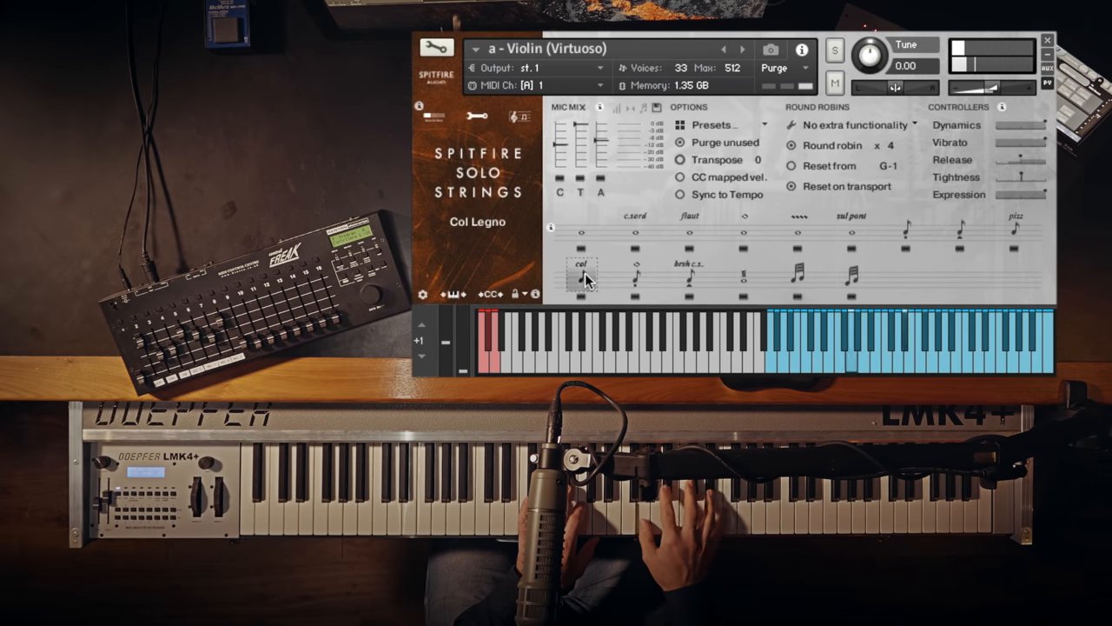
left_click(636, 274)
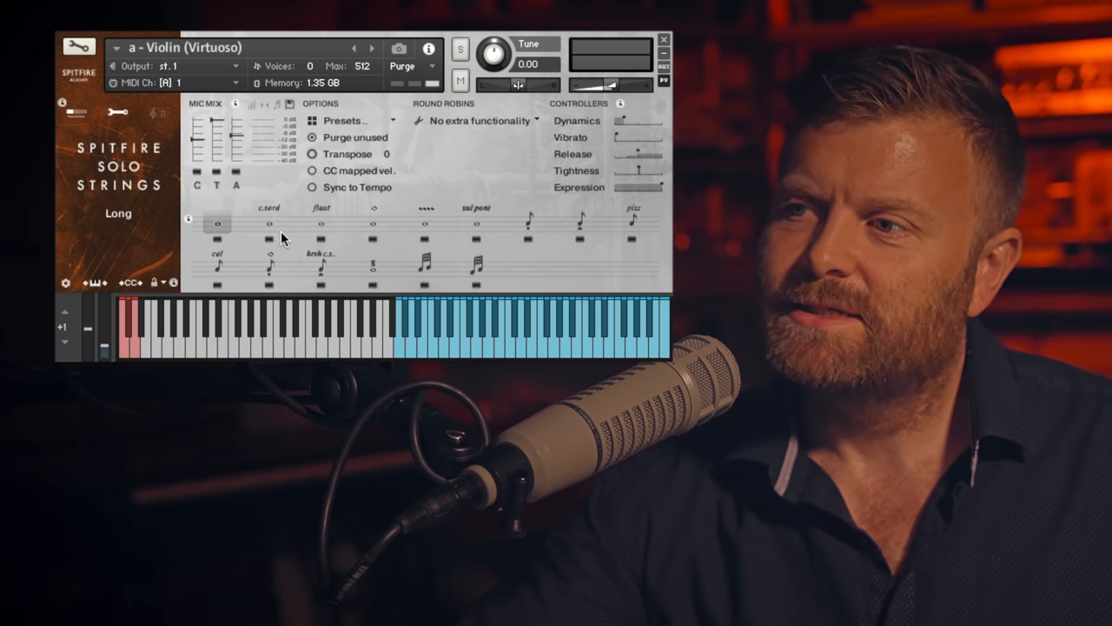
- Set the Violin (Virtuoso) patch to Long CS (con sordino)
left_click(269, 224)
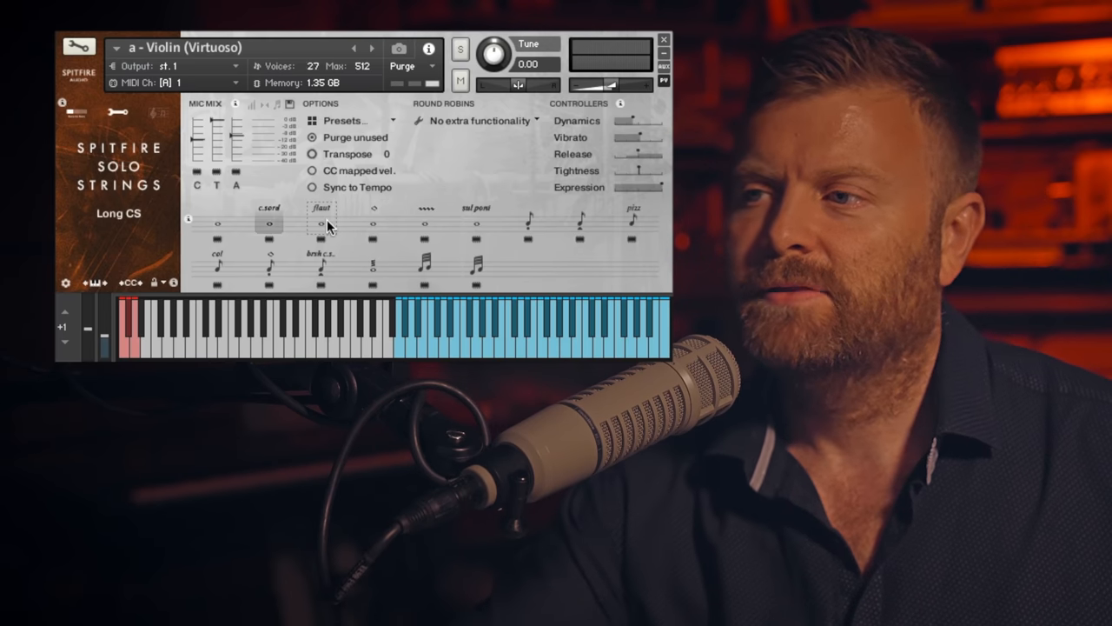
- Select Long Harmonics in the top row for the Virtuoso violin
left_click(321, 224)
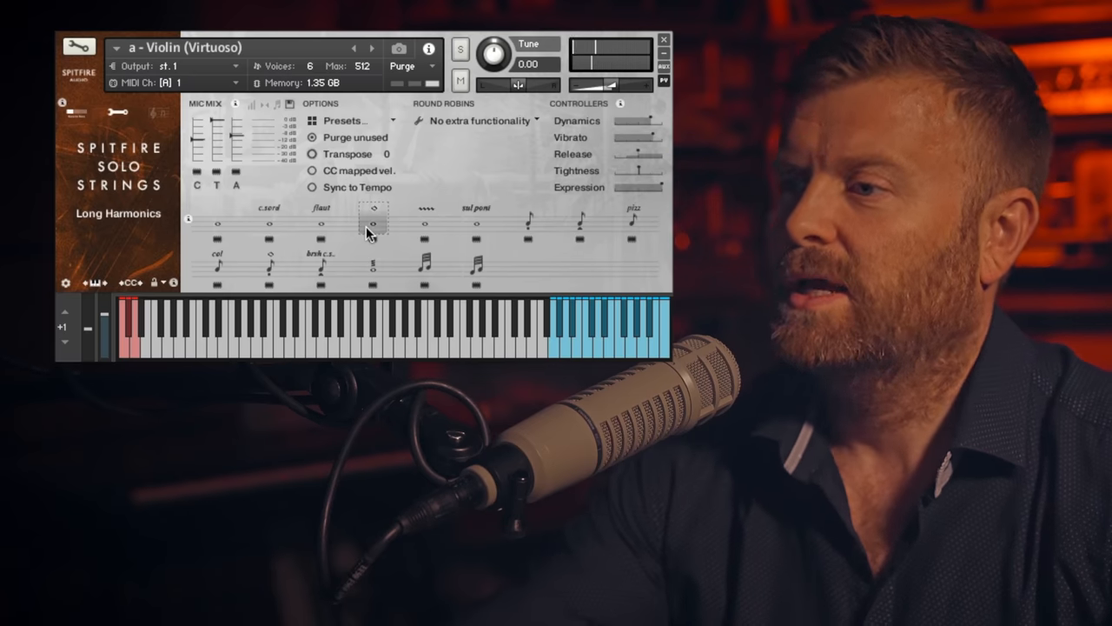
- Select Long Sul Pont in the top row for the Virtuoso violin
left_click(426, 222)
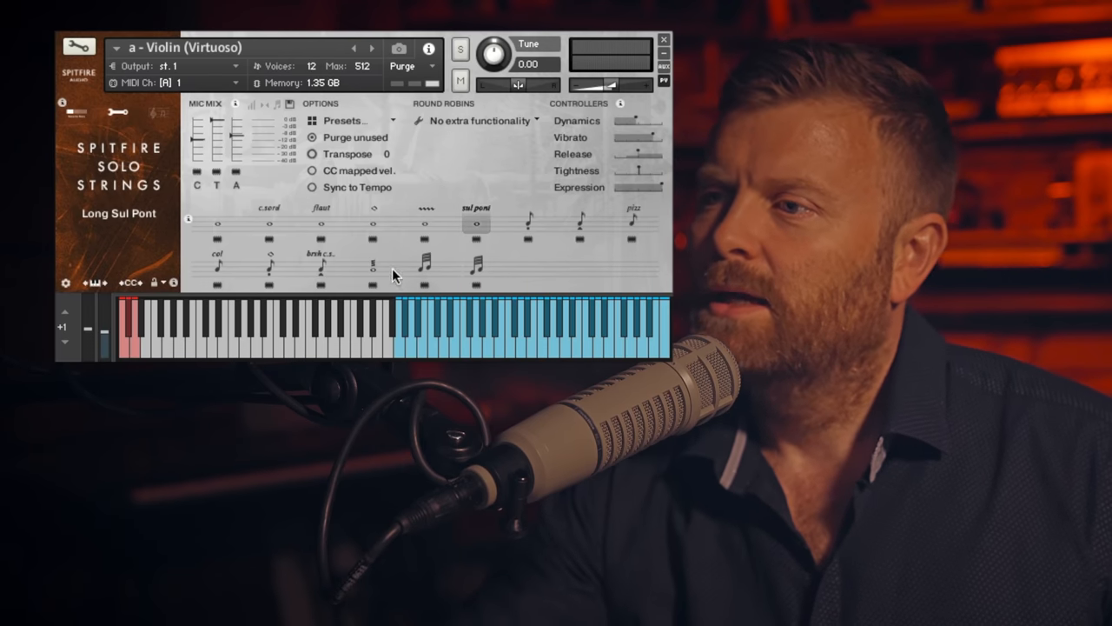
- Audition Tremolo, then the major-second and minor-second trill articulations
left_click(372, 266)
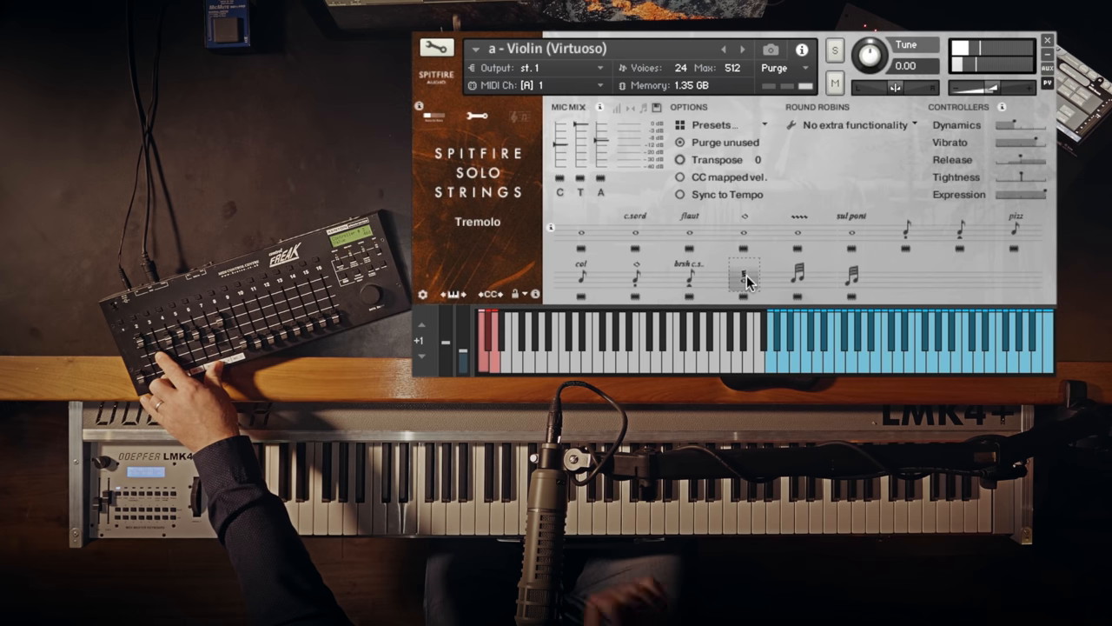
left_click(797, 273)
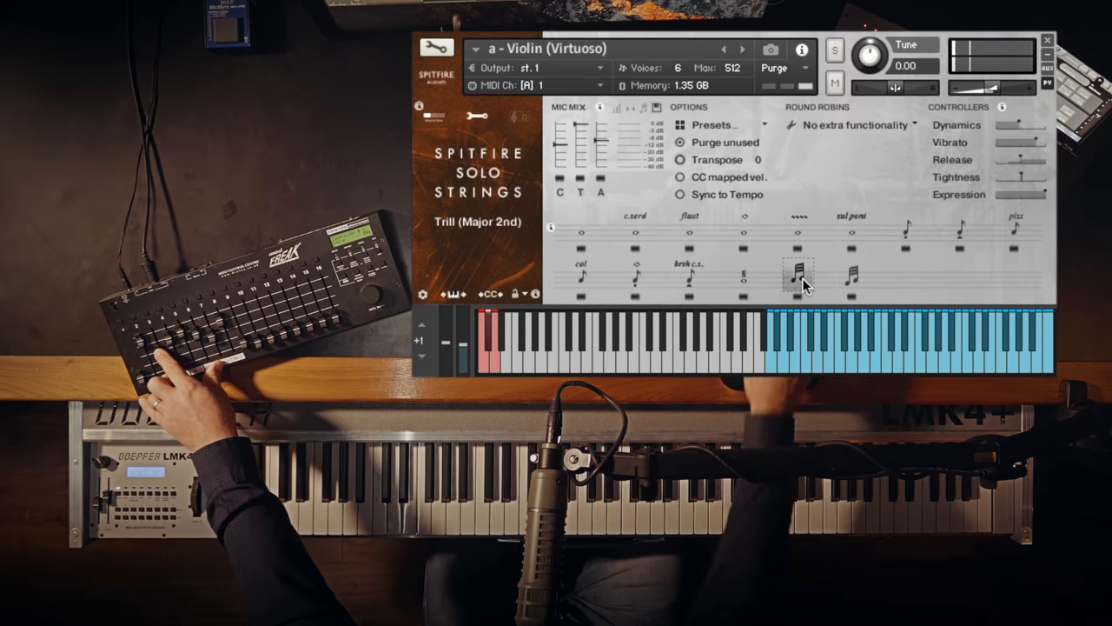
left_click(851, 277)
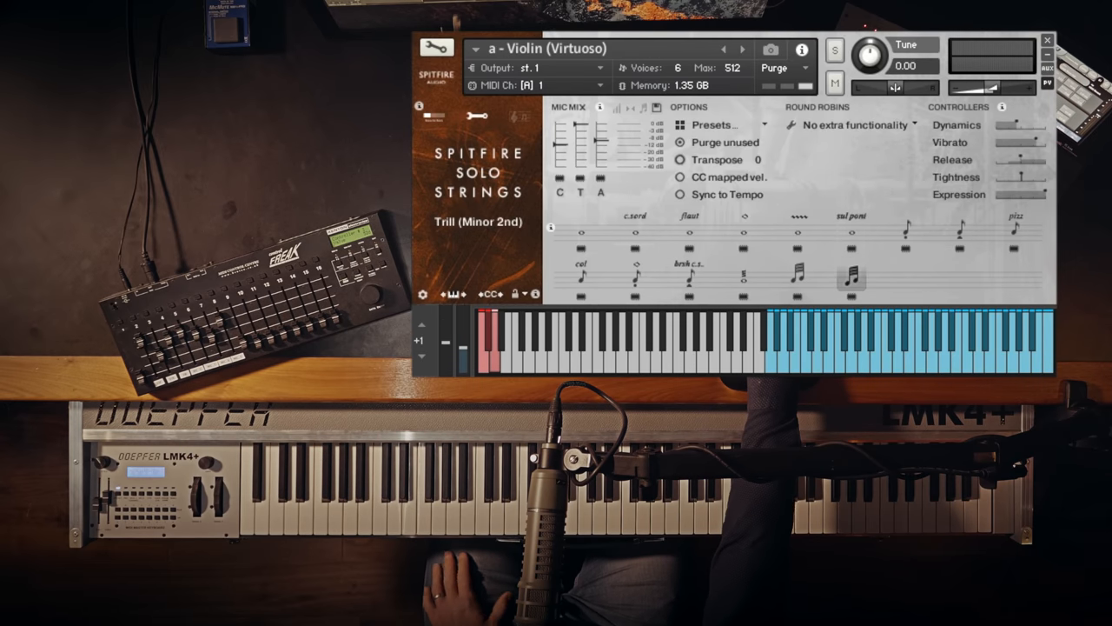
left_click(743, 49)
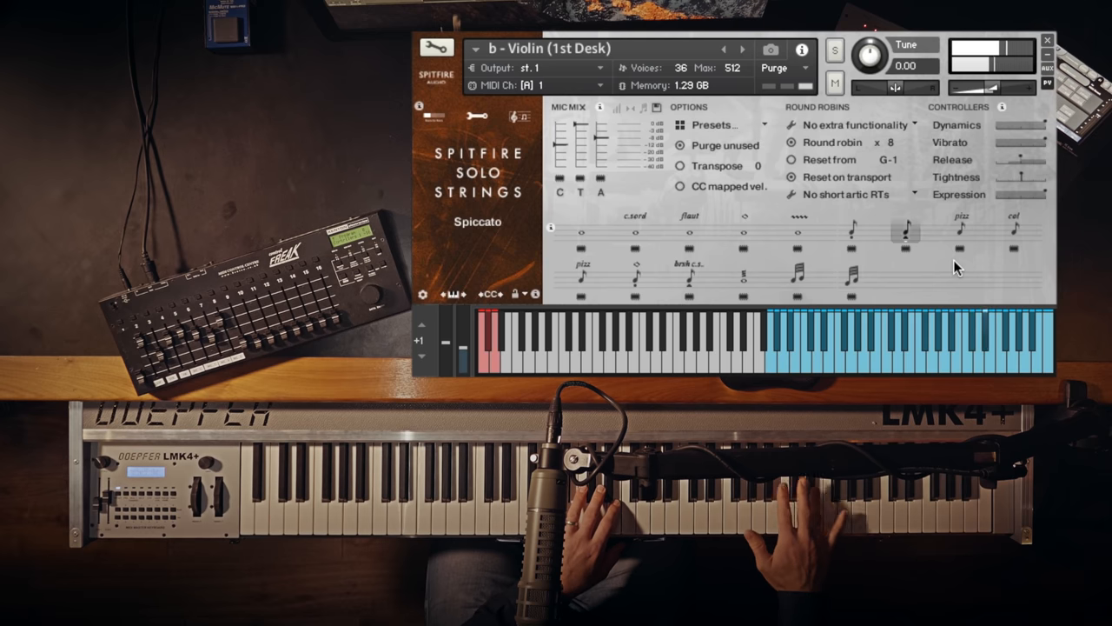
- Put the Violin (1st Desk) patch on its Long articulation
left_click(961, 230)
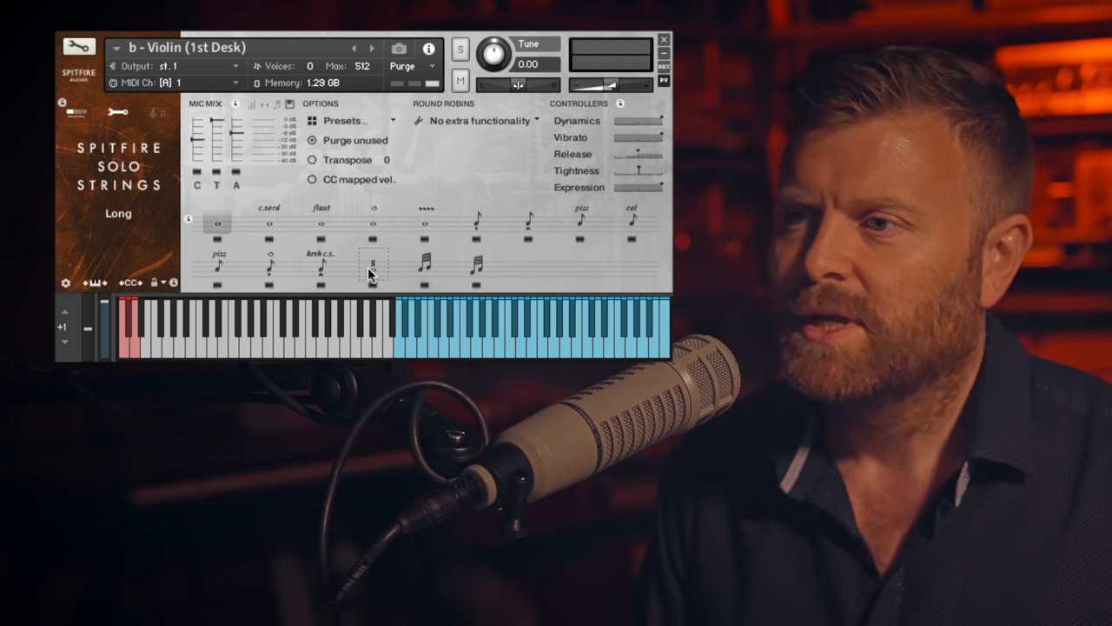
- Move the 1st Desk violin through Long CS and Long Flautando to Tremolo
left_click(322, 216)
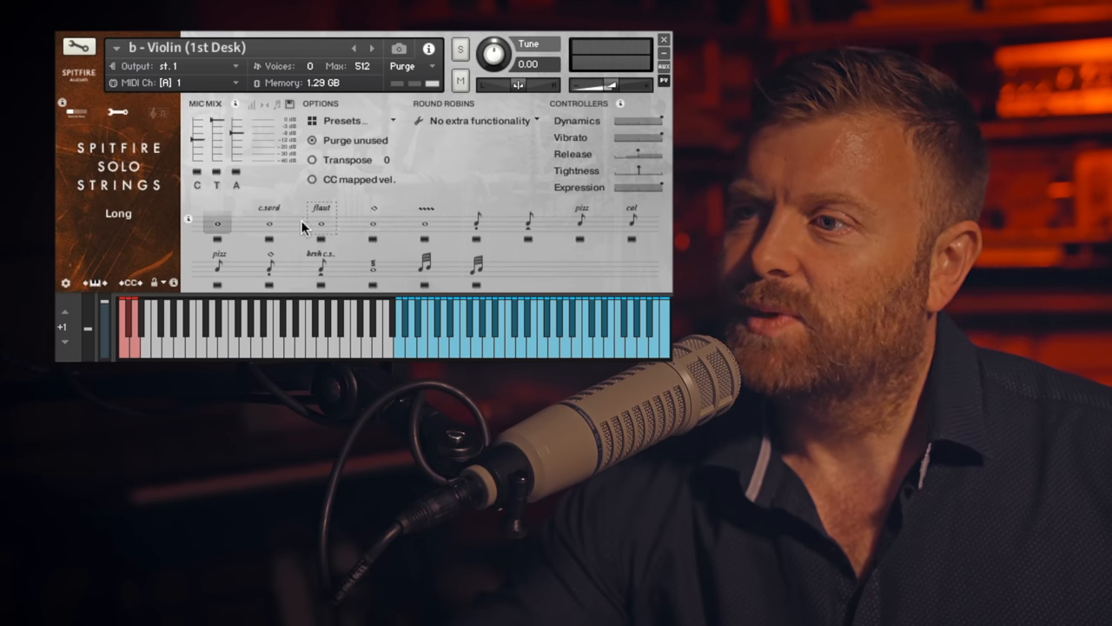
left_click(269, 224)
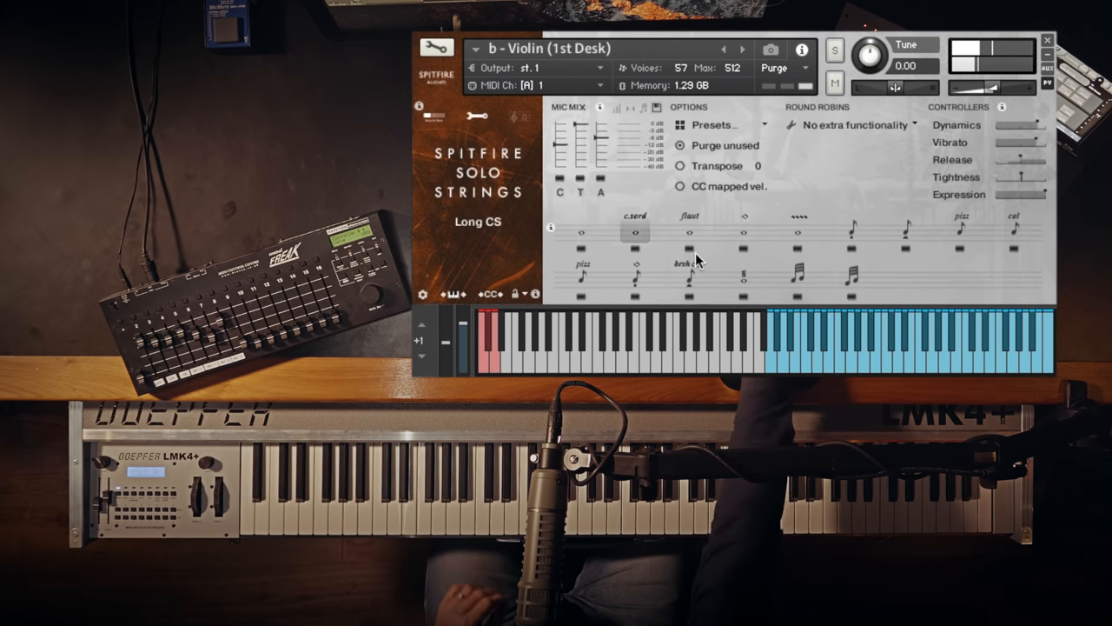
left_click(689, 232)
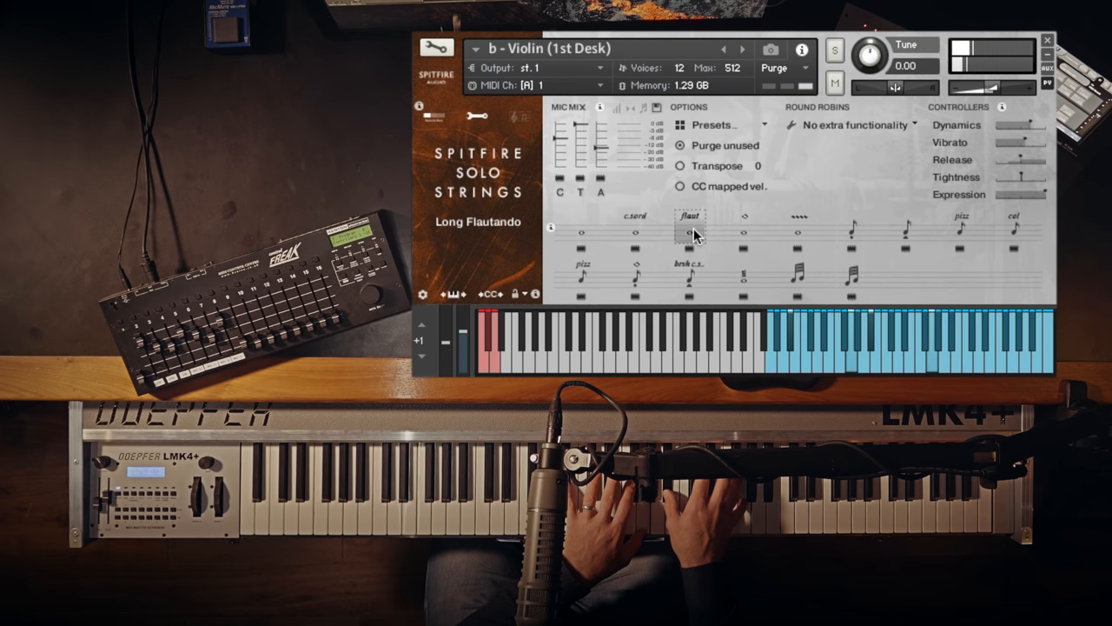
left_click(743, 276)
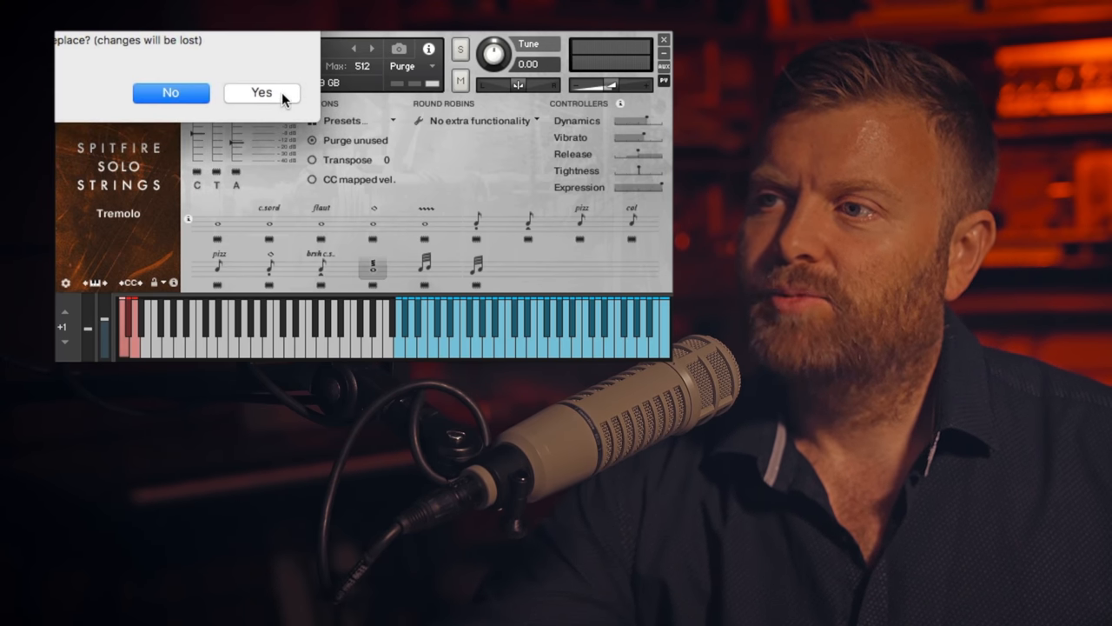
- Confirm replacing with Violin (Progressive) and audition its Long and Long CS articulations
left_click(260, 92)
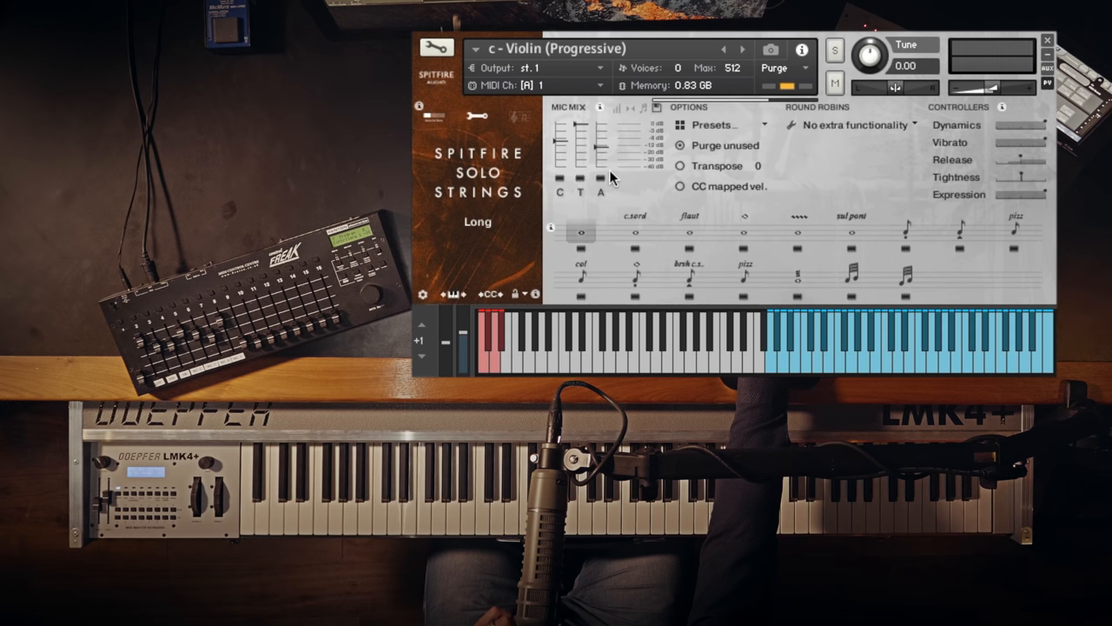
left_click(634, 232)
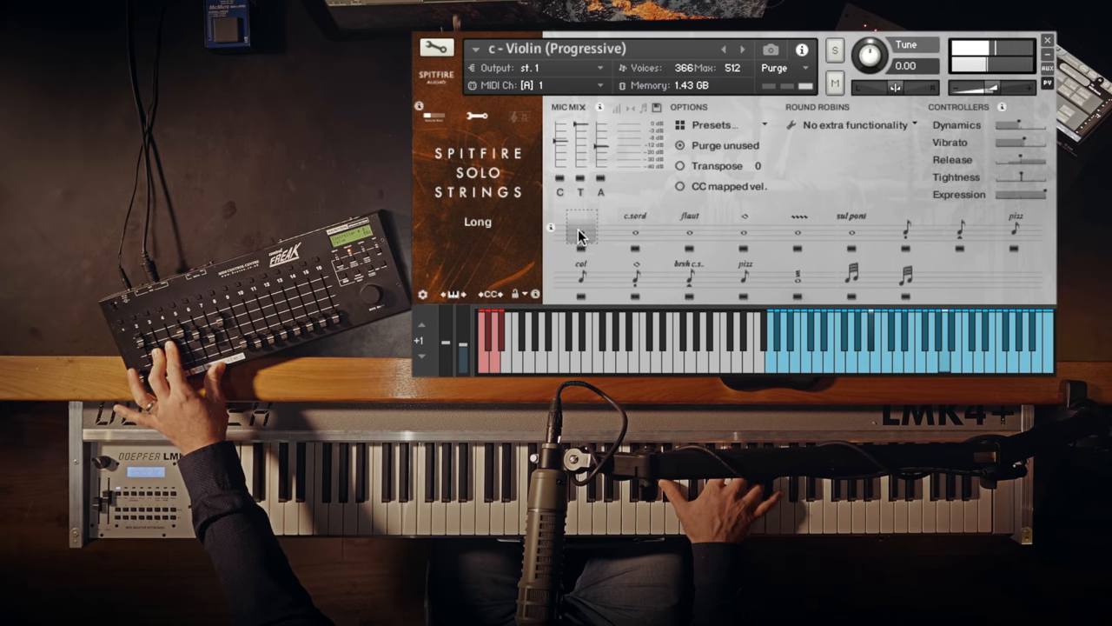
left_click(635, 232)
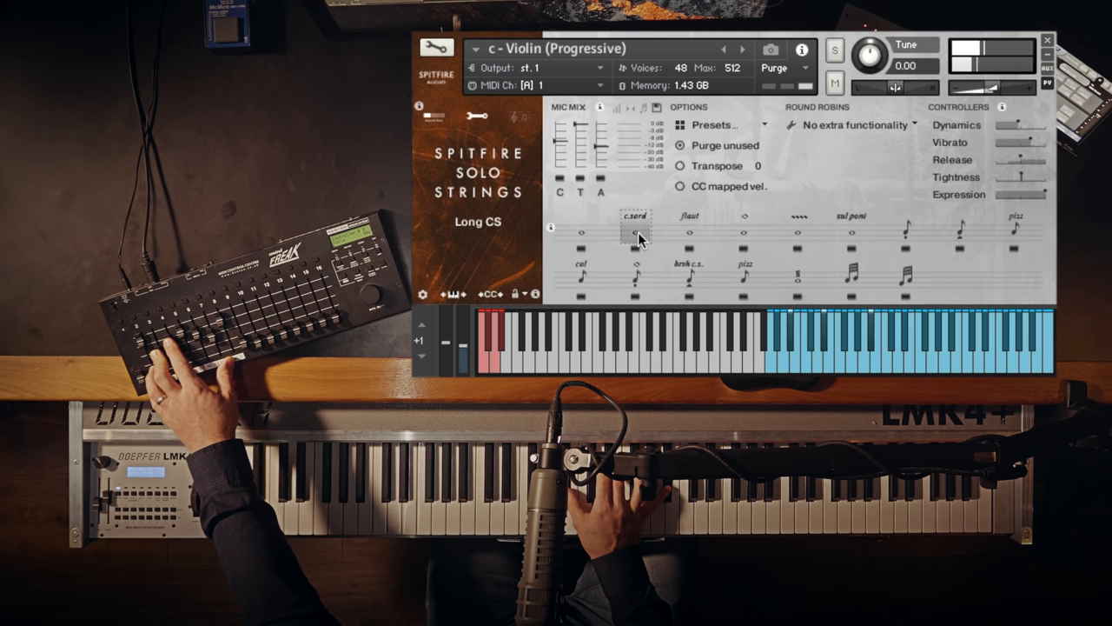
left_click(688, 228)
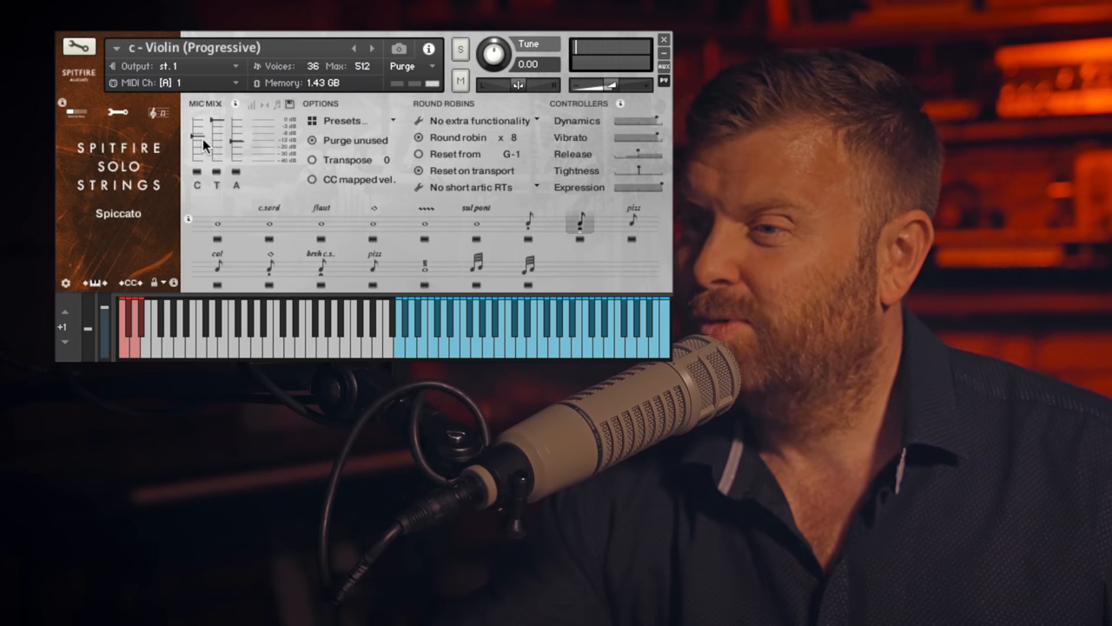
- Audition the Progressive violin's lower-row articulations, ending on Brushed Baroque CS
left_click(401, 66)
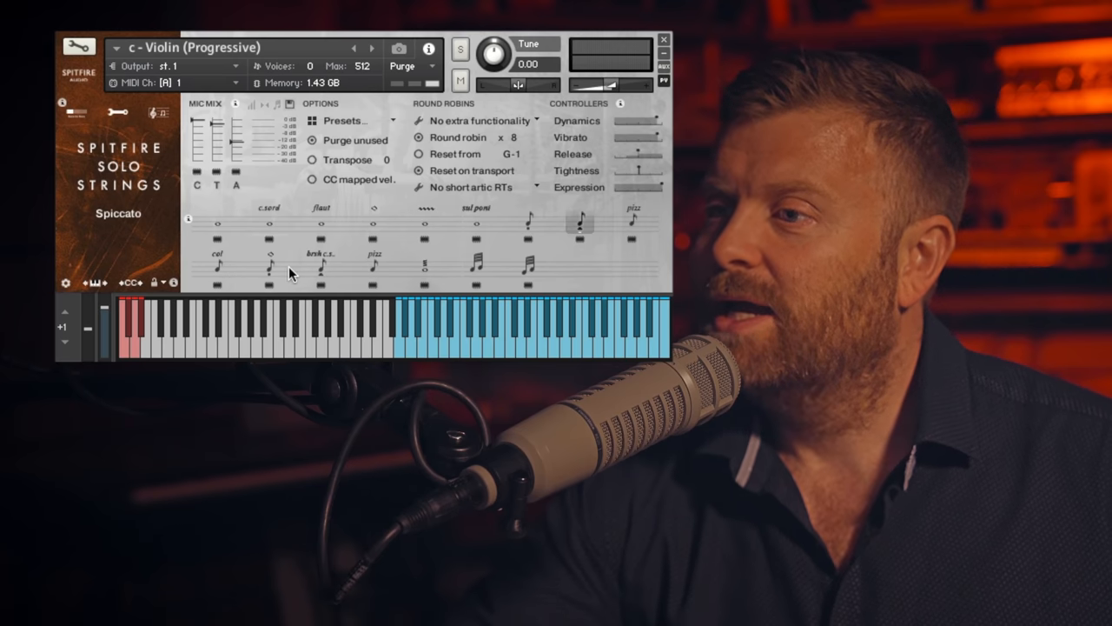
left_click(321, 269)
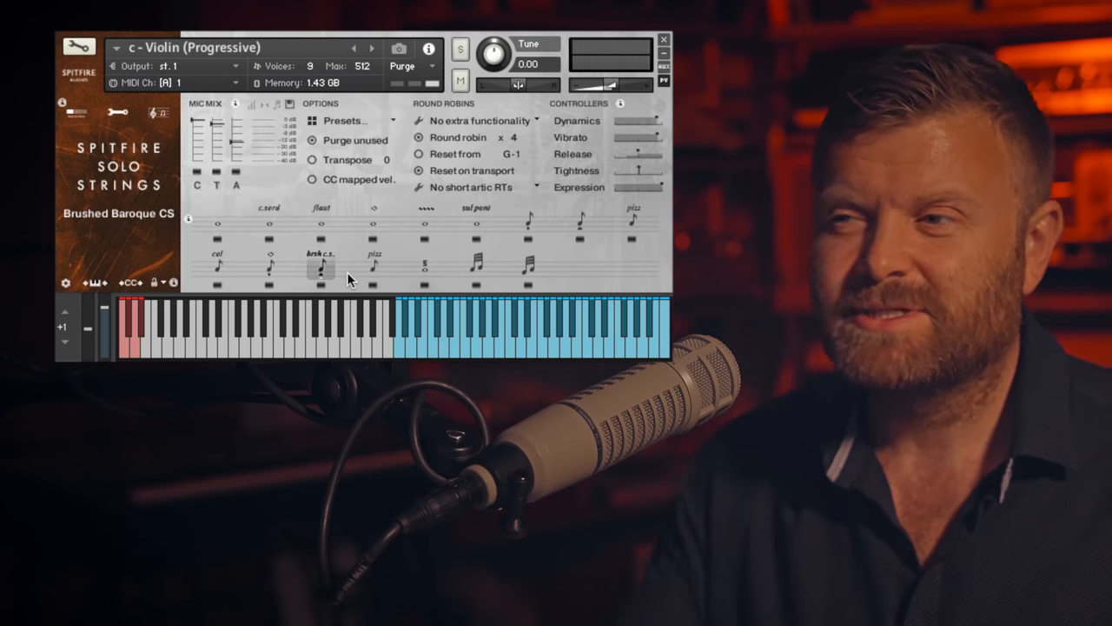
left_click(374, 265)
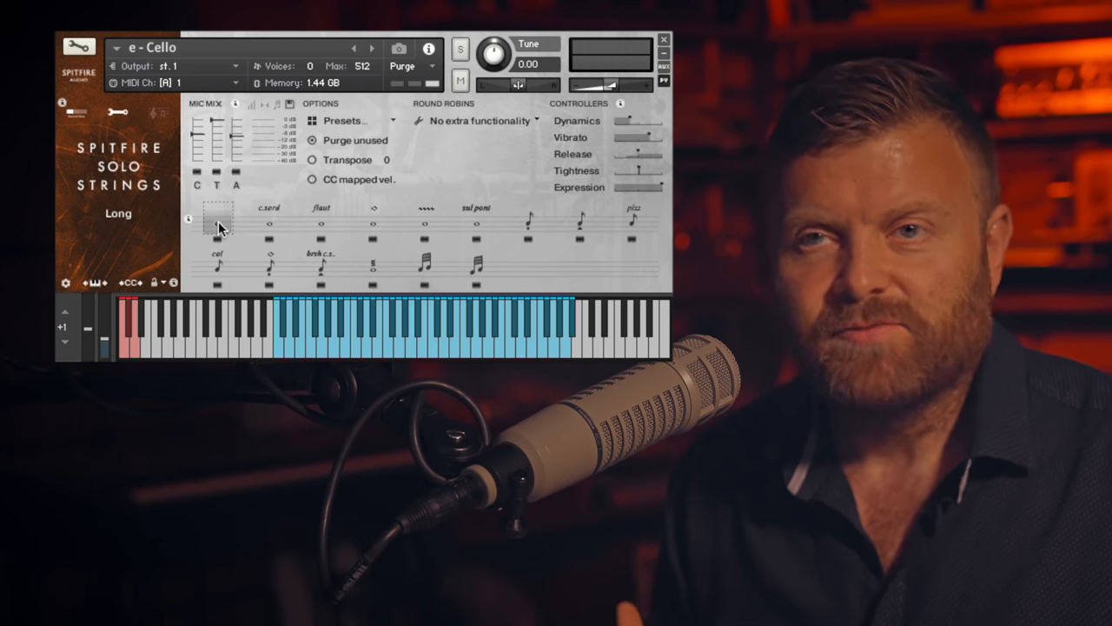
- Set the Cello patch to its Long articulation
left_click(269, 221)
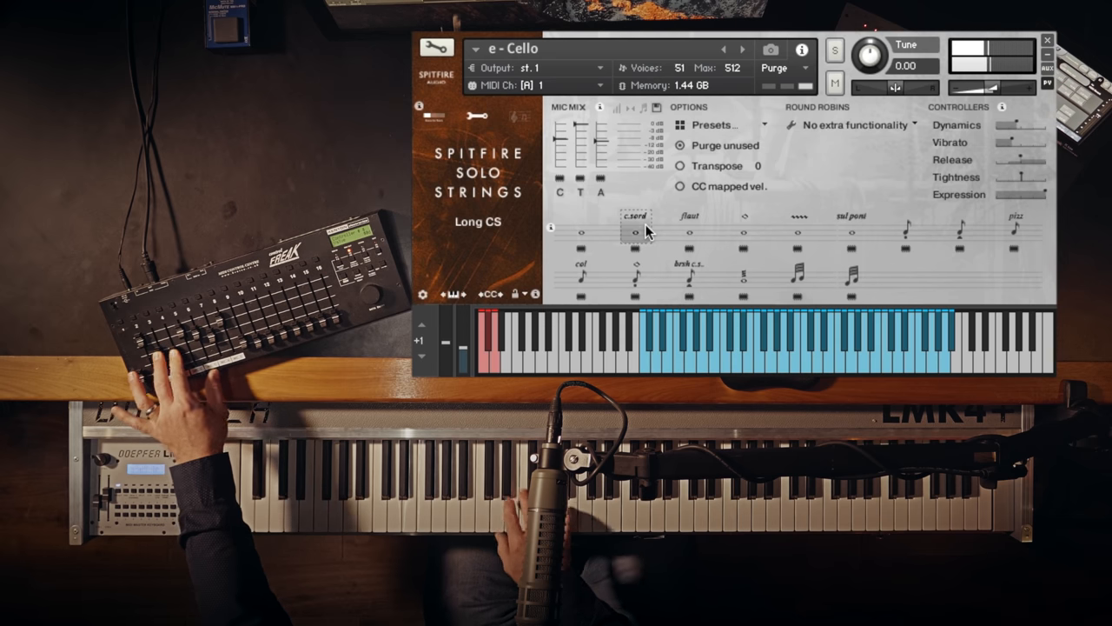
- Audition the cello through Long CS, Long Progressive, Pizzicato and Col Legno, ending on Tremolo
left_click(688, 230)
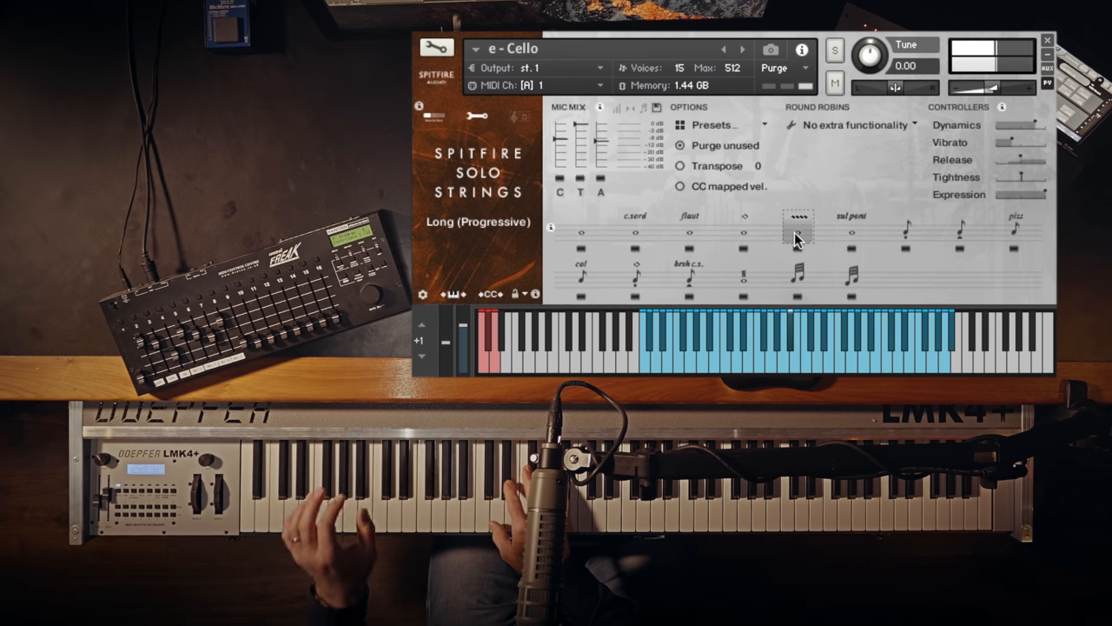
left_click(1015, 230)
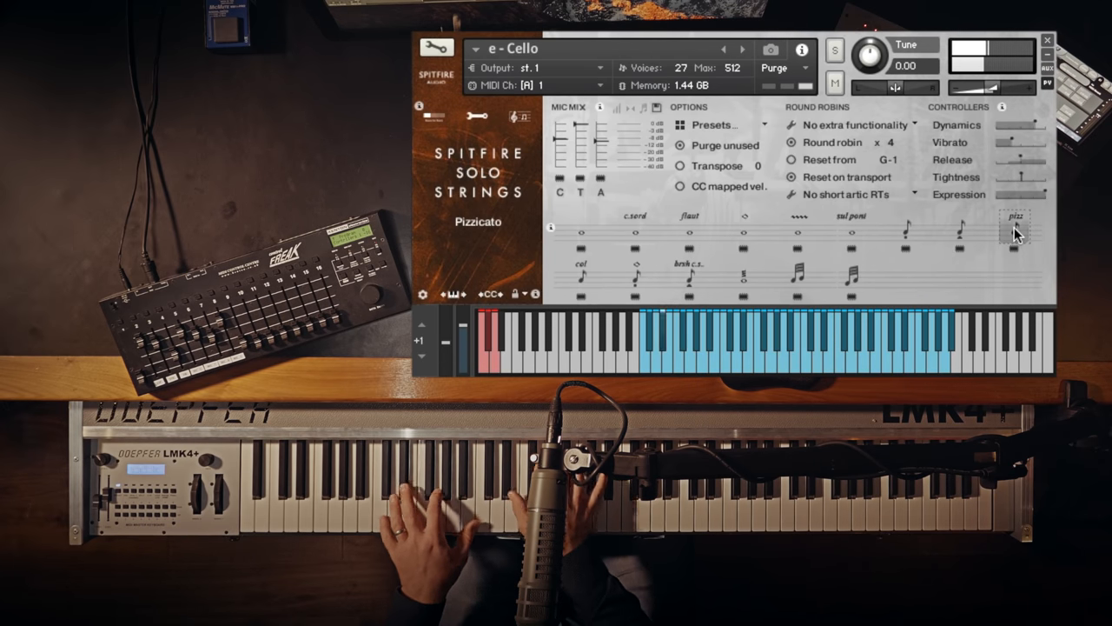
left_click(581, 276)
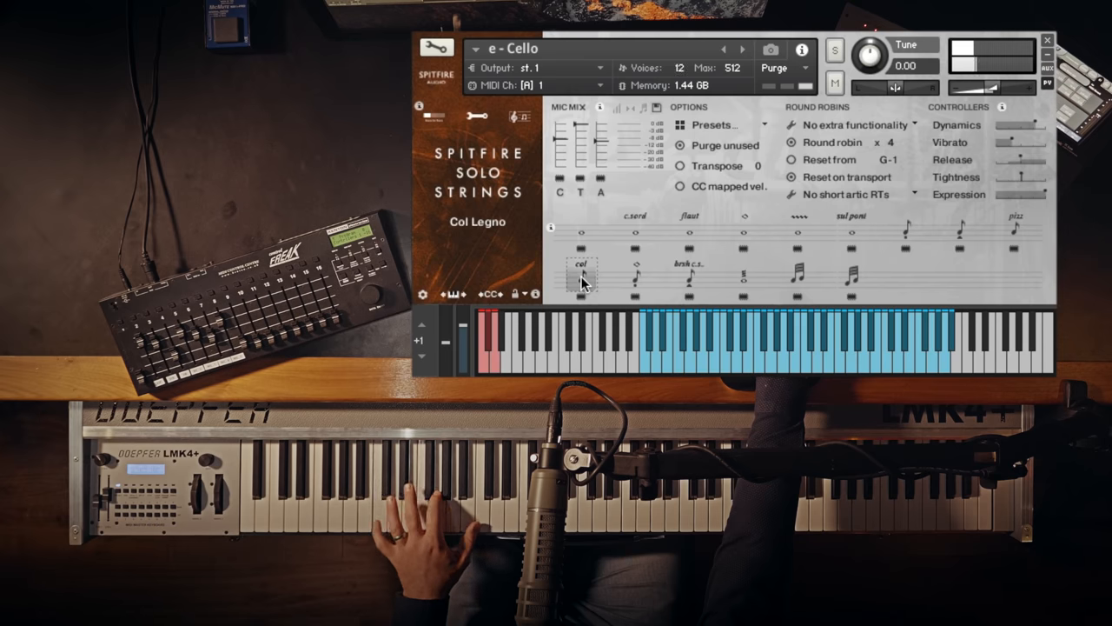
left_click(635, 274)
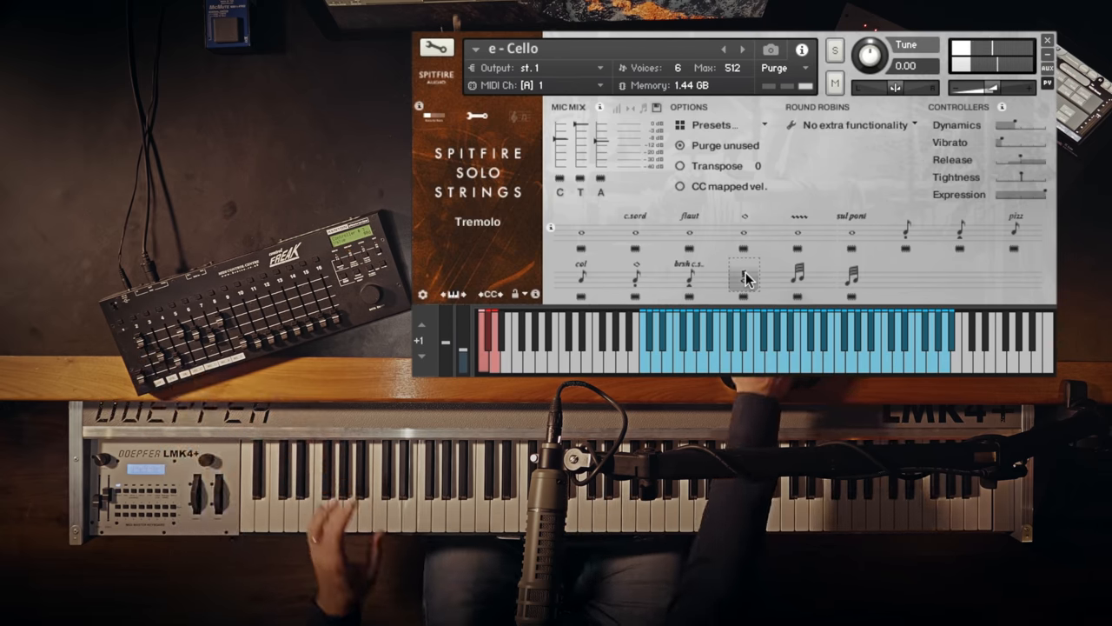
left_click(798, 276)
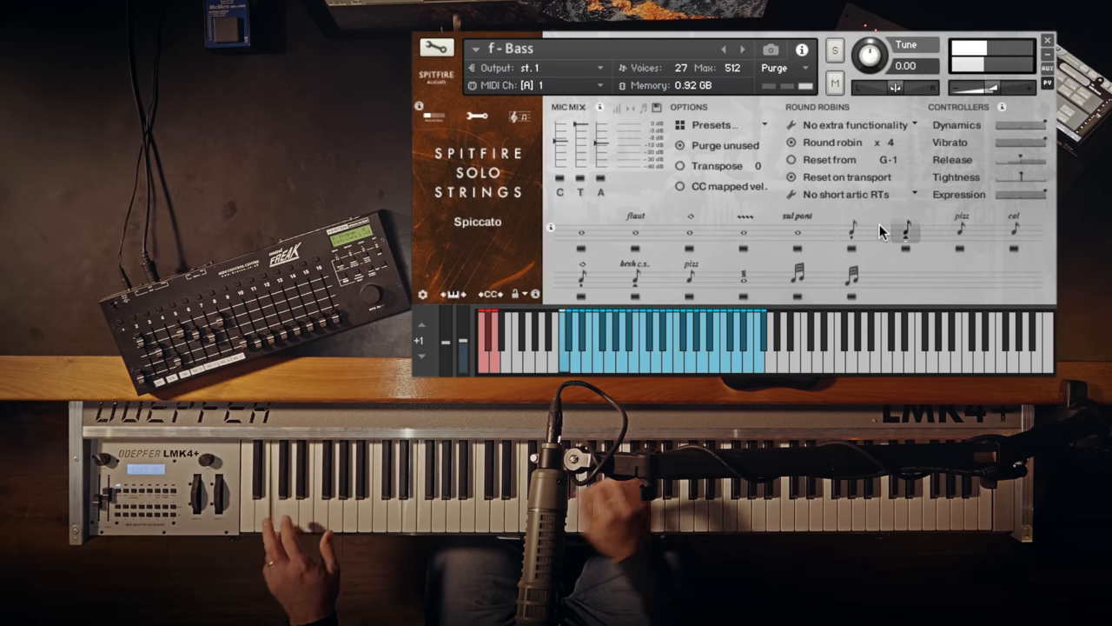
- Switch the Bass patch from Spiccato to Pizzicato
left_click(960, 231)
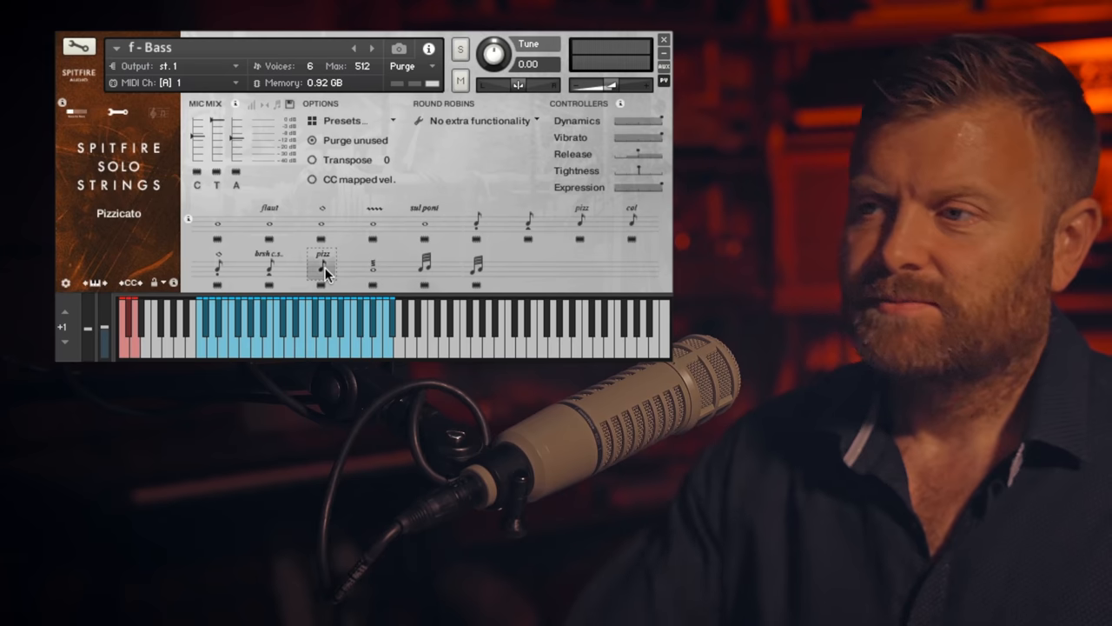
left_click(633, 222)
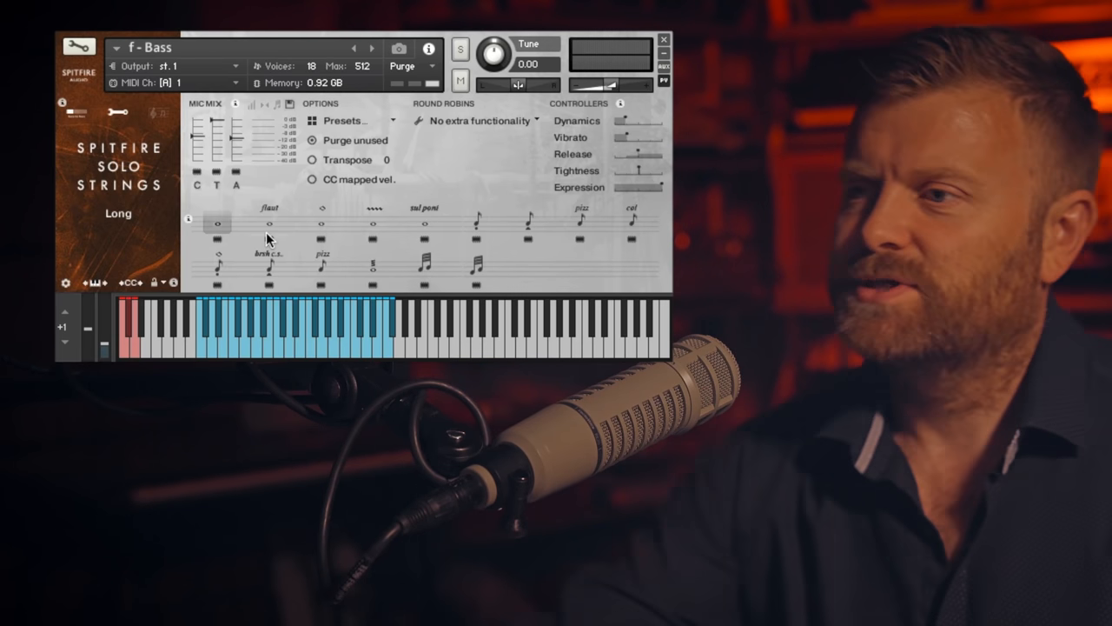
- Audition the Bass through Long Flautando, Long Harmonics, Long Progressive and Long Sul Pont
left_click(269, 224)
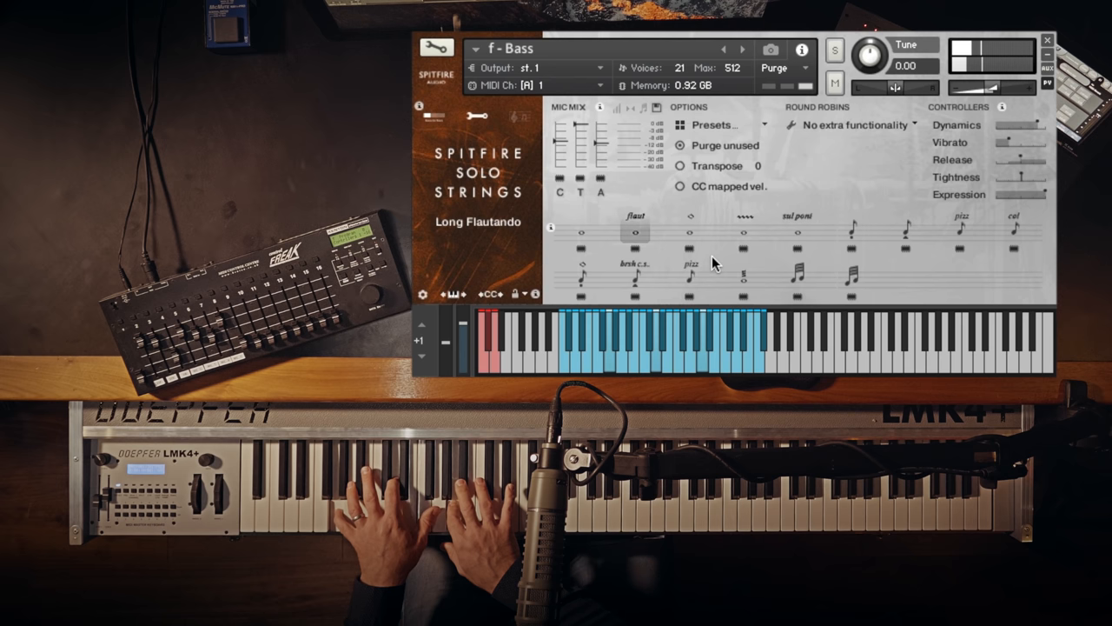
left_click(689, 234)
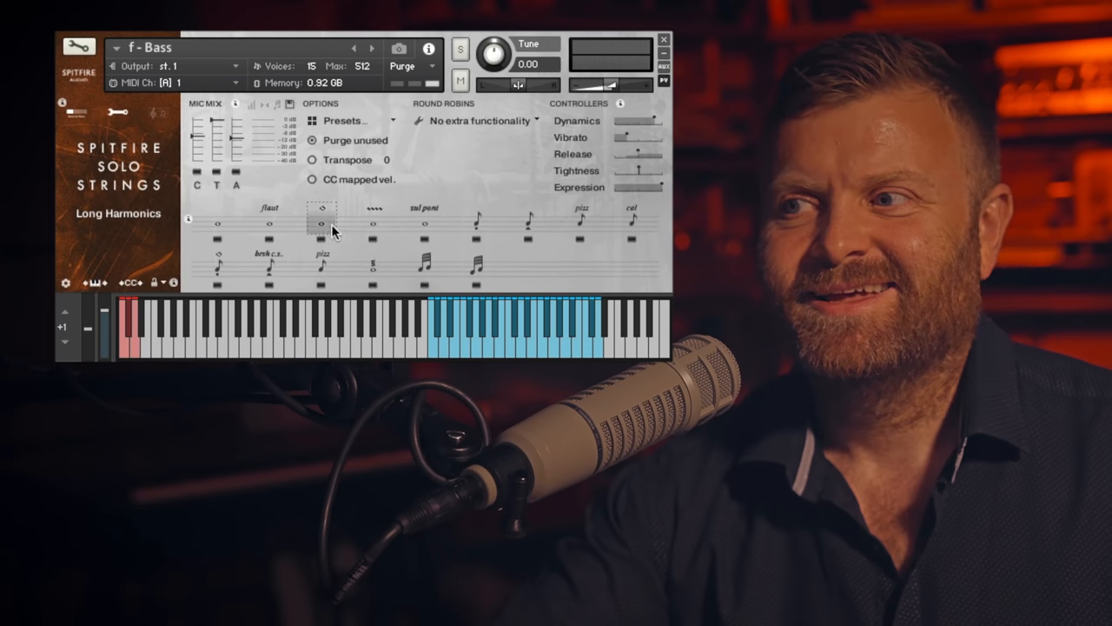
left_click(373, 217)
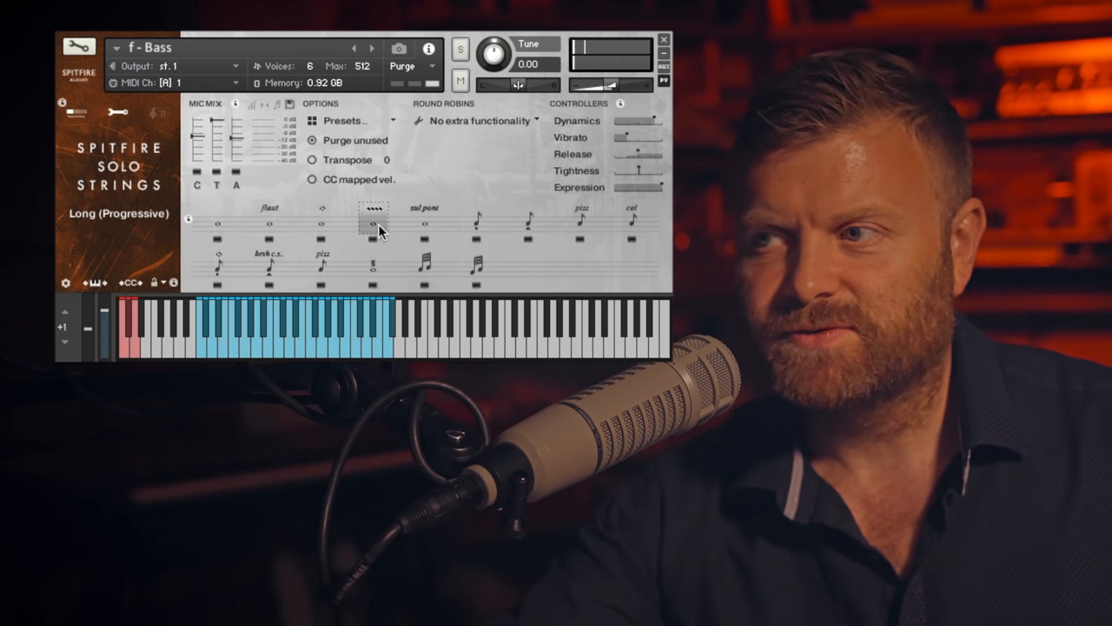
left_click(425, 224)
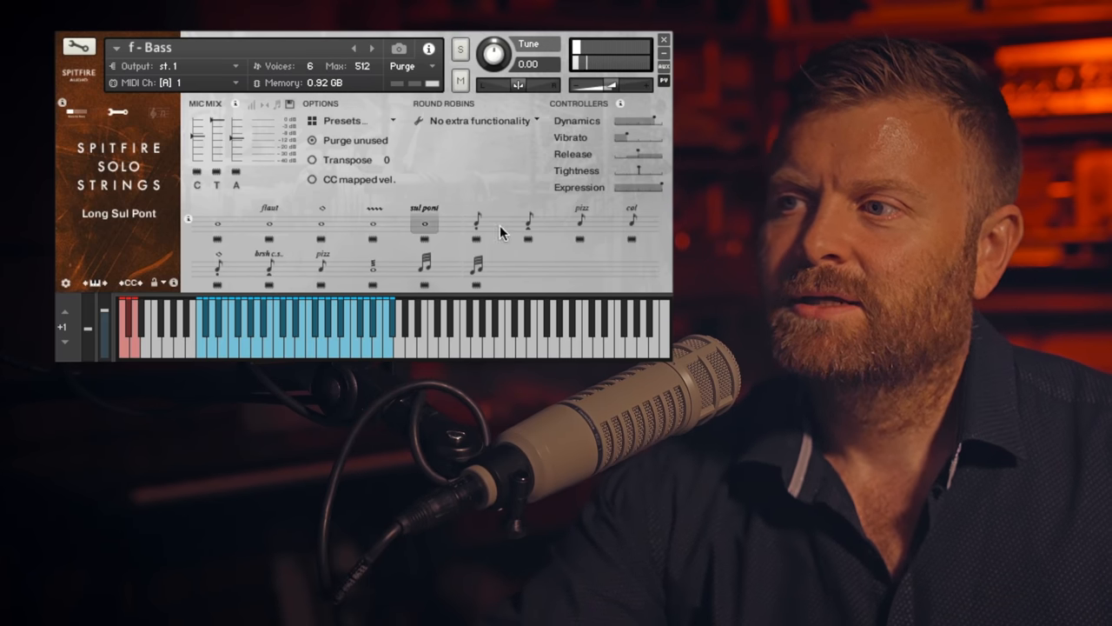
left_click(475, 224)
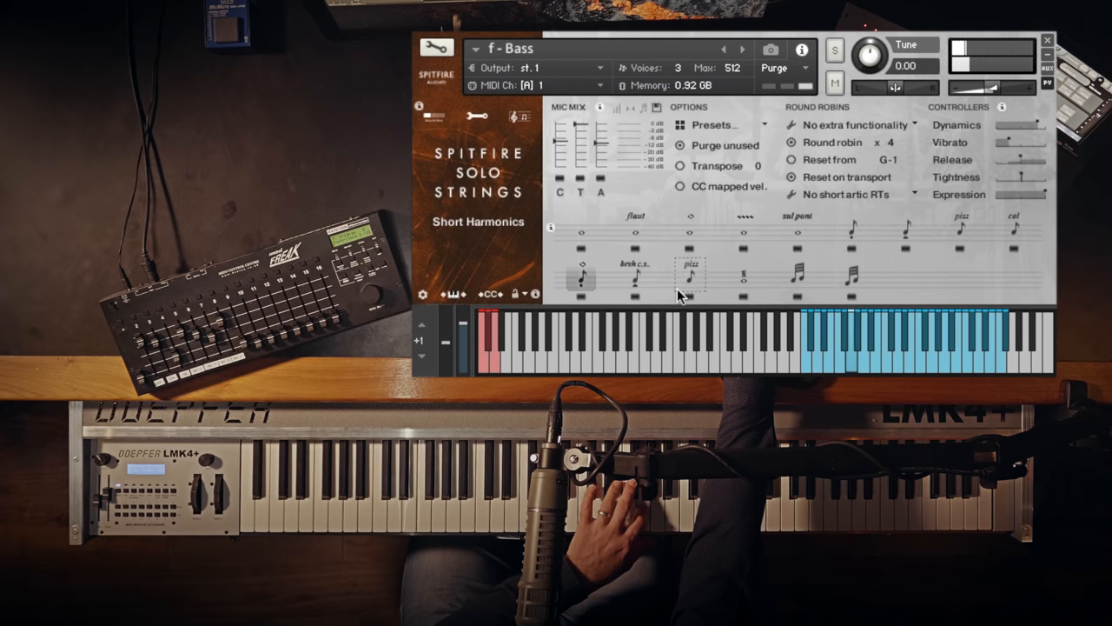
- Audition the Bass on Short Harmonics and Brushed Baroque CS, ending on Tremolo
left_click(635, 277)
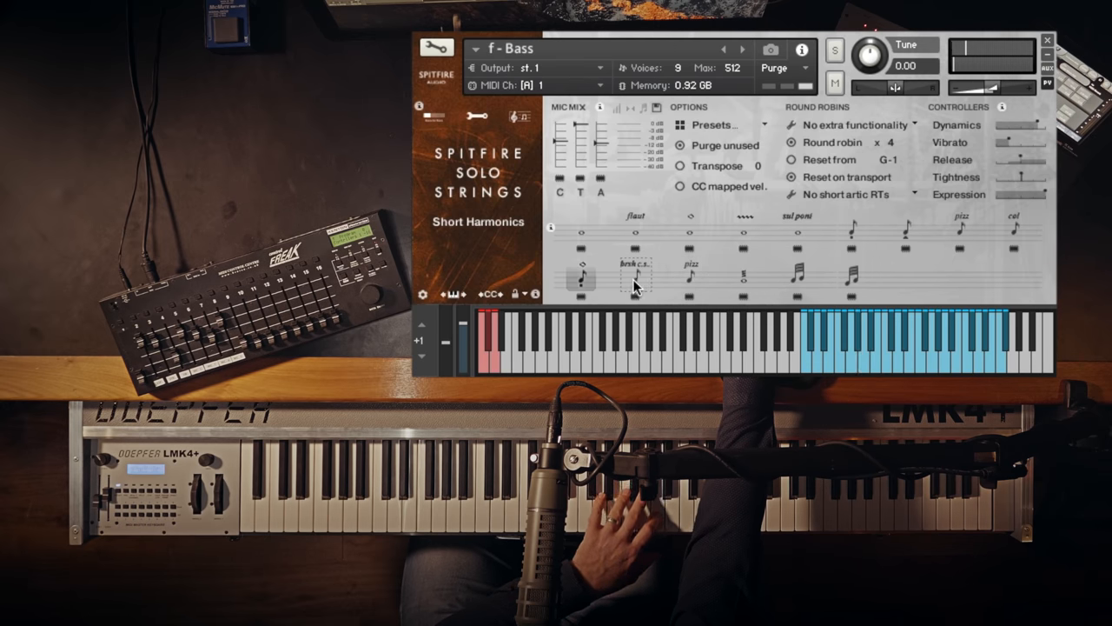
left_click(635, 277)
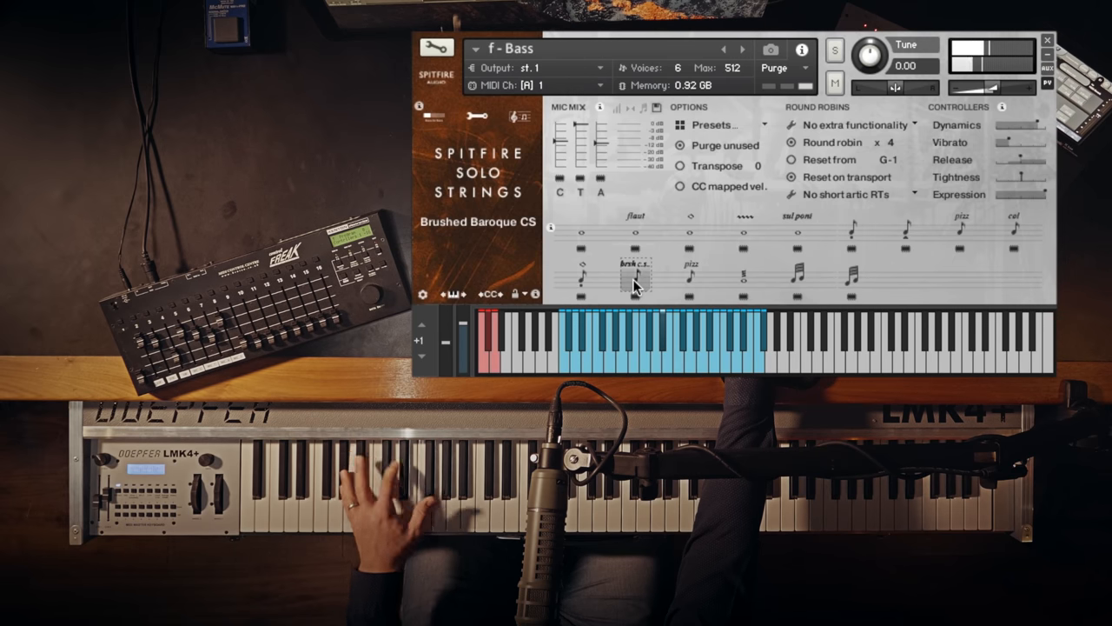
left_click(743, 276)
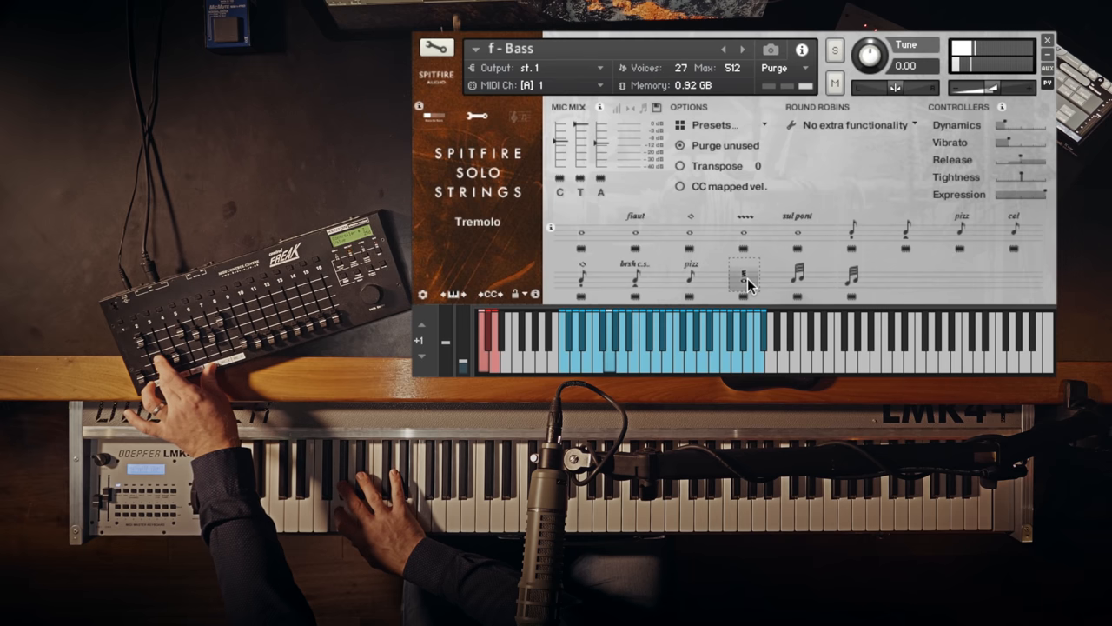
left_click(797, 277)
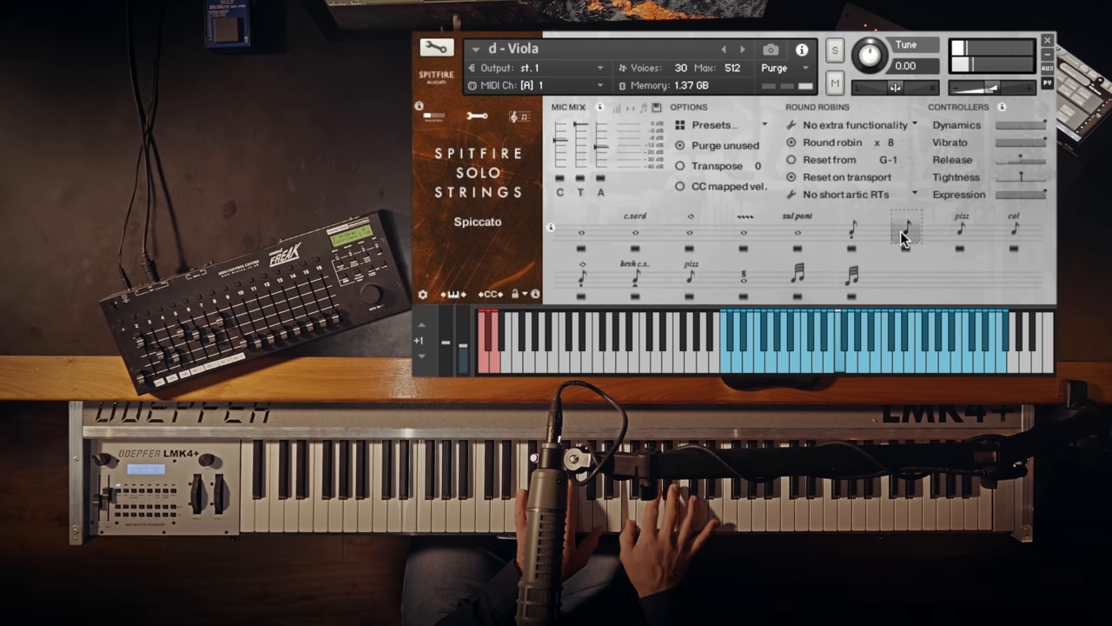
- Switch the Viola to Spiccato, then to the sixteenth-note articulation
left_click(961, 230)
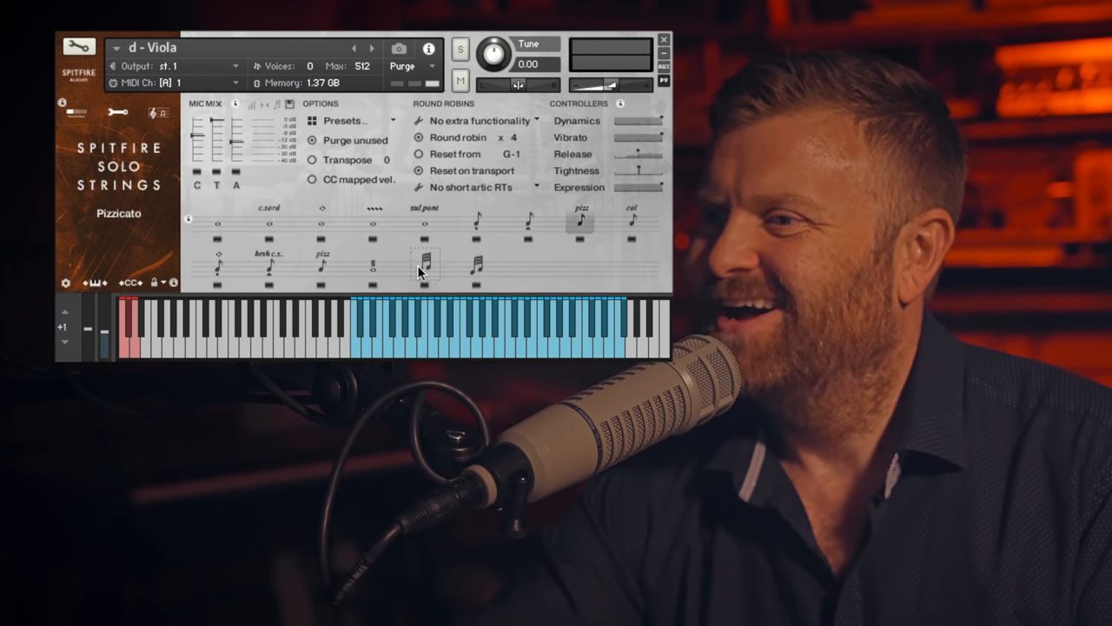
left_click(322, 265)
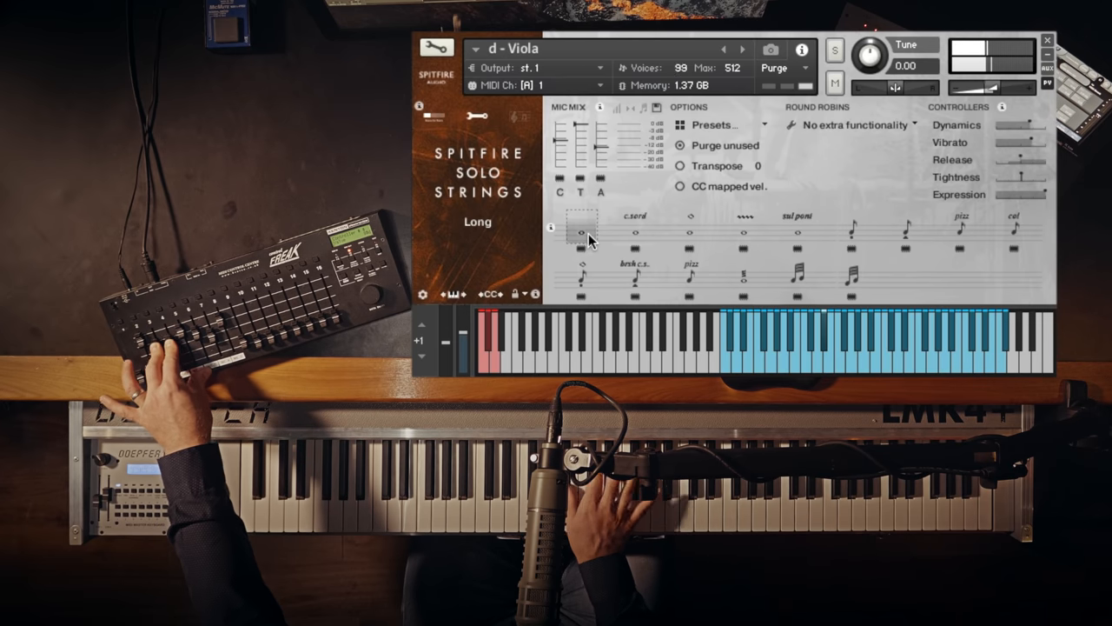
- Audition the Viola on Long, then Long CS, ending on Long Sul Pont
left_click(635, 231)
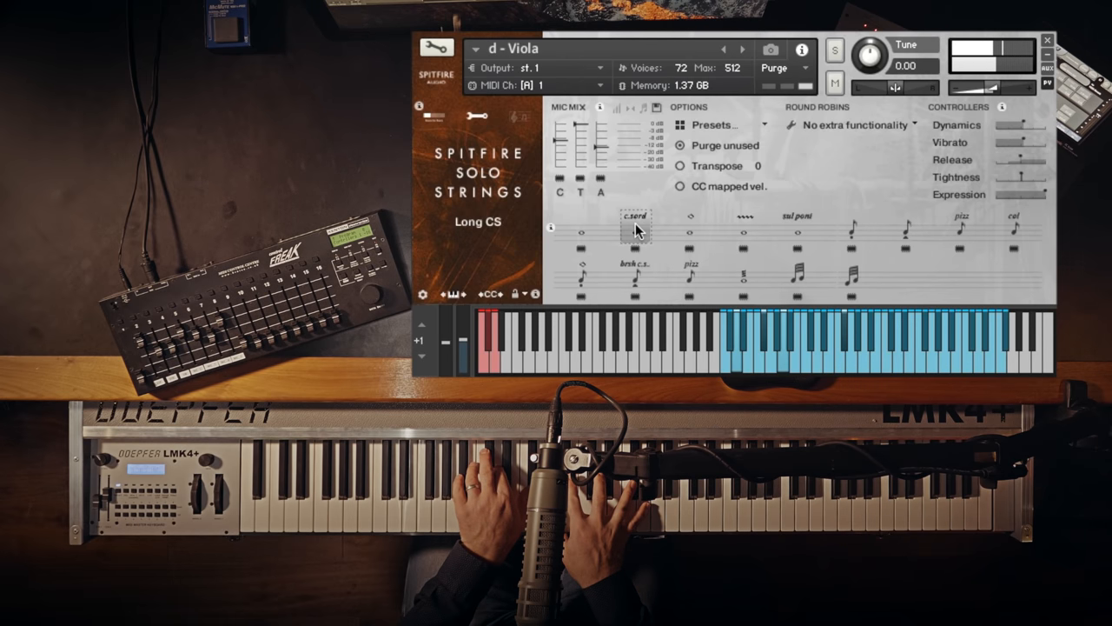
left_click(797, 230)
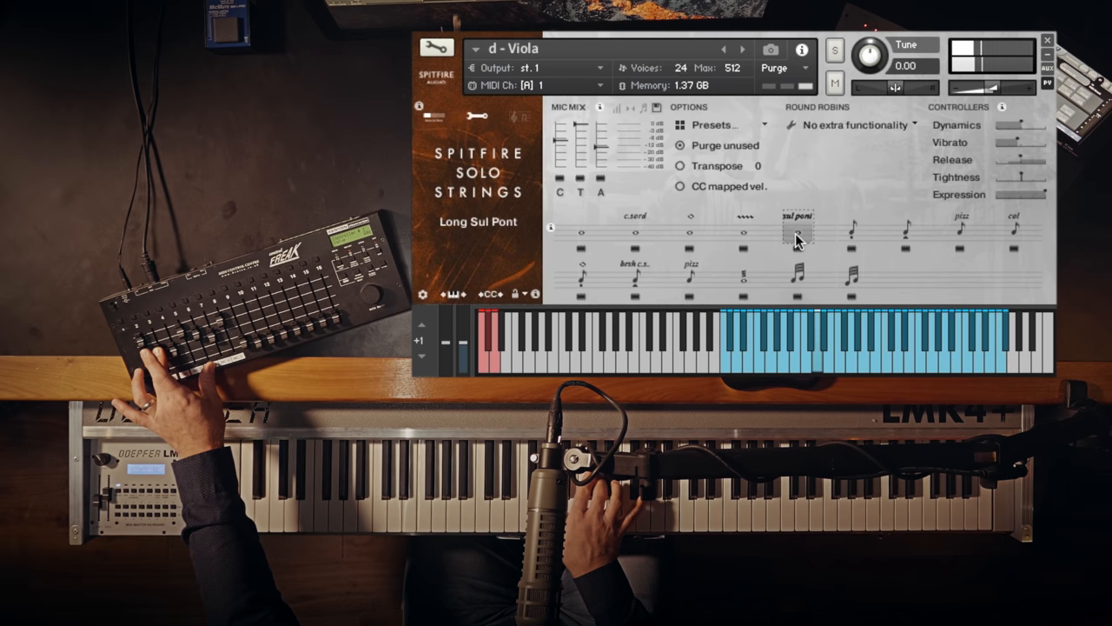
left_click(1014, 230)
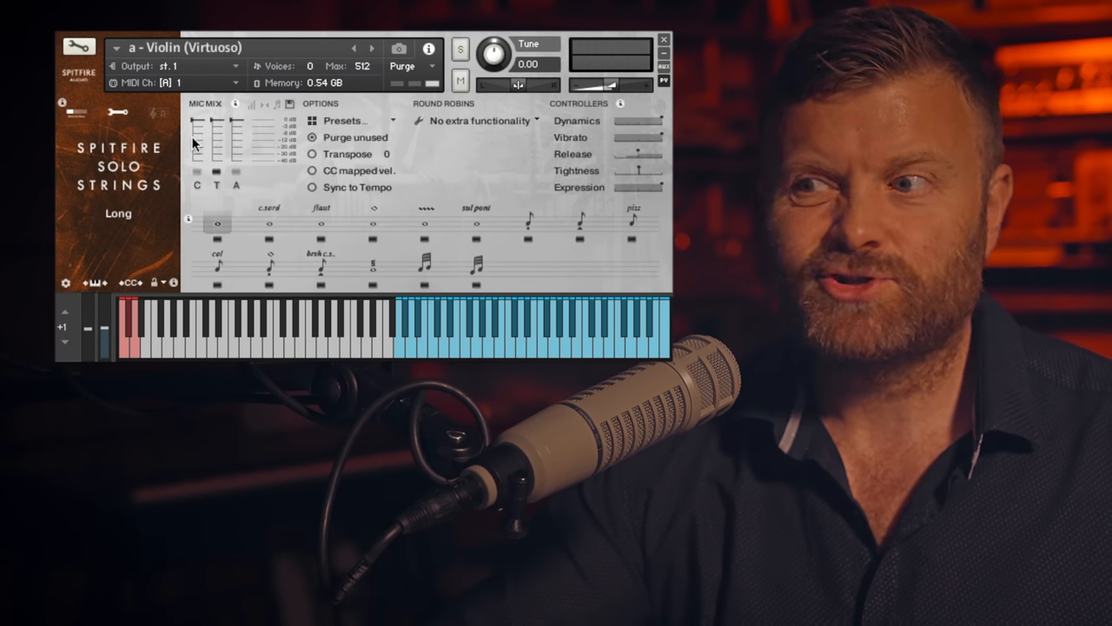
- Set the 1st Desk violin's MIDI input and collapse the Bass instrument panel
left_click(580, 222)
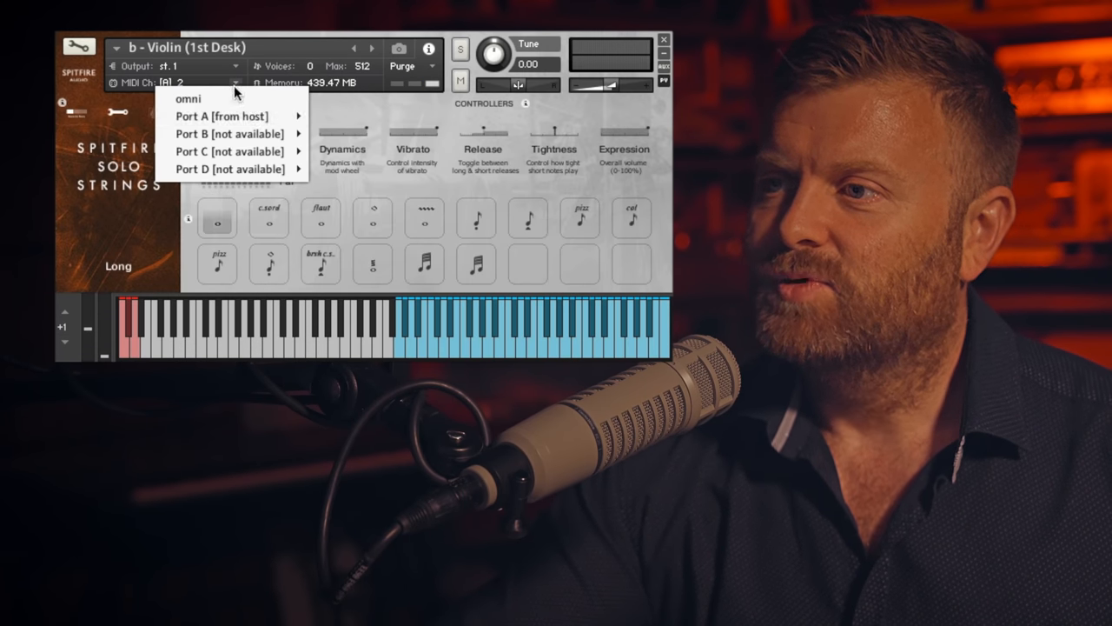
left_click(188, 98)
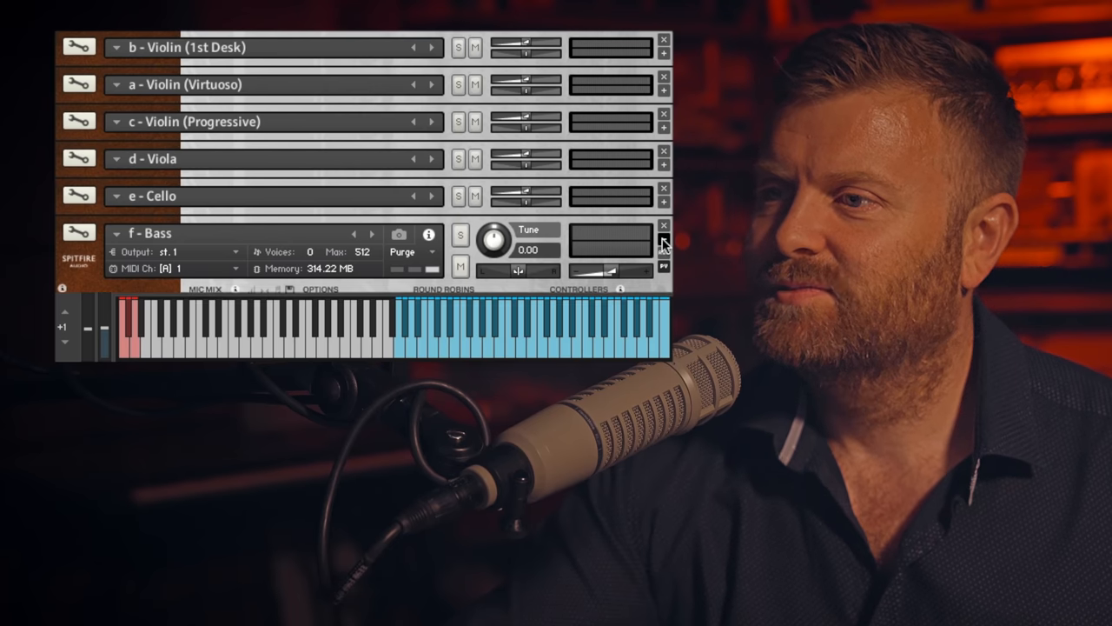
left_click(664, 226)
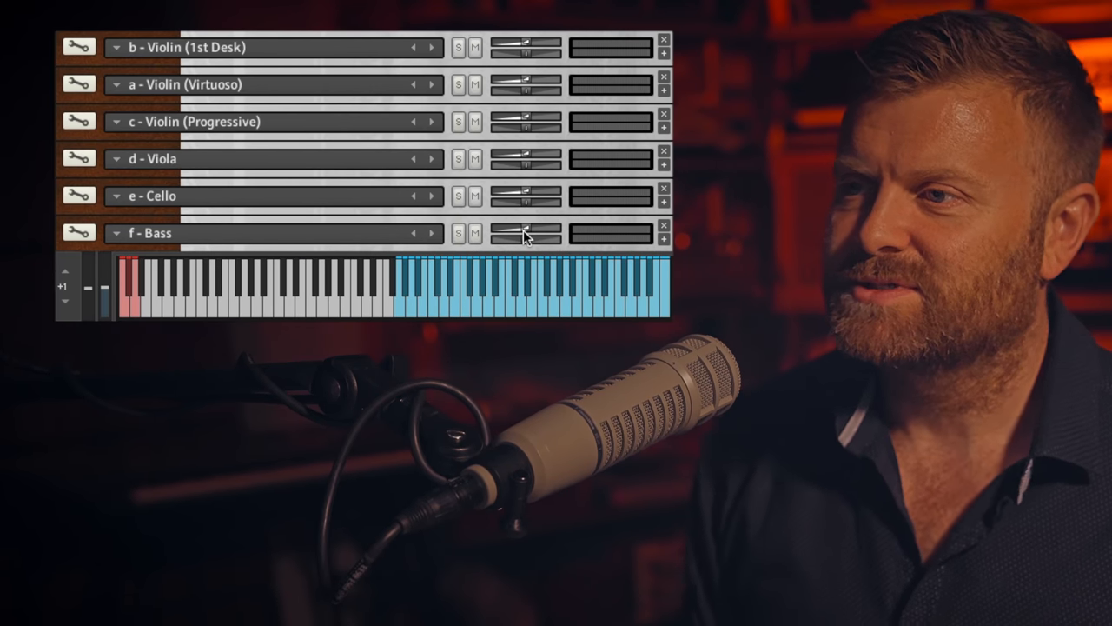